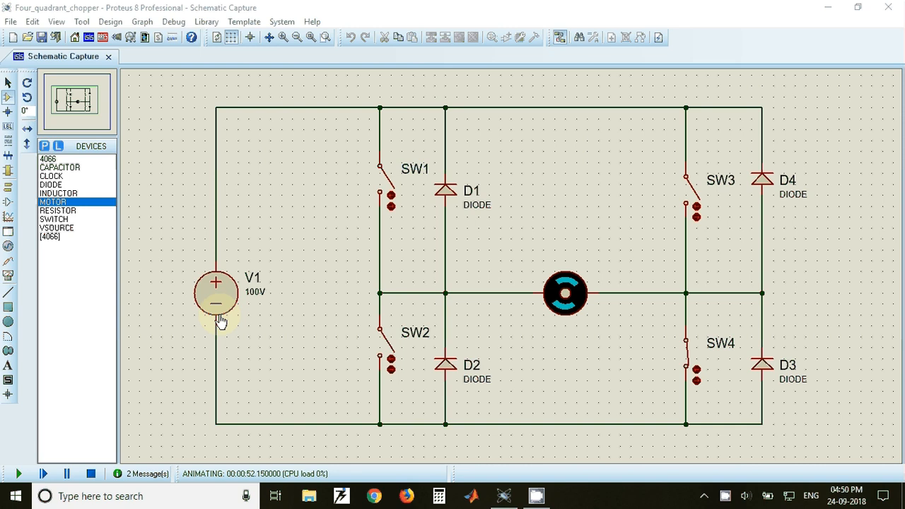
mouse_move(549, 314)
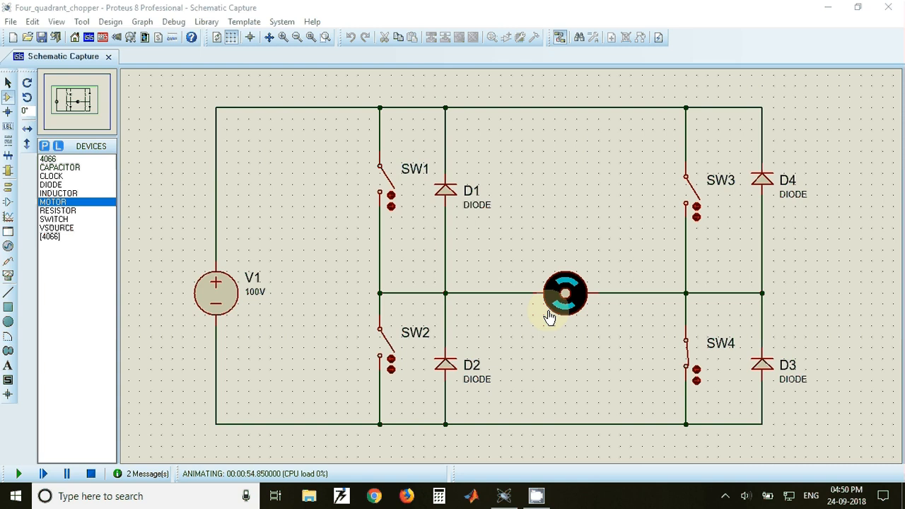
mouse_move(409, 178)
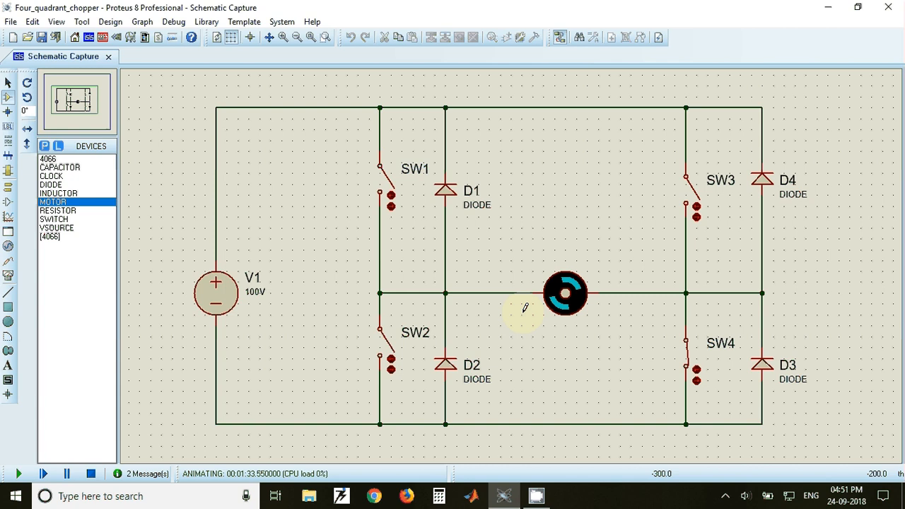
mouse_move(470, 394)
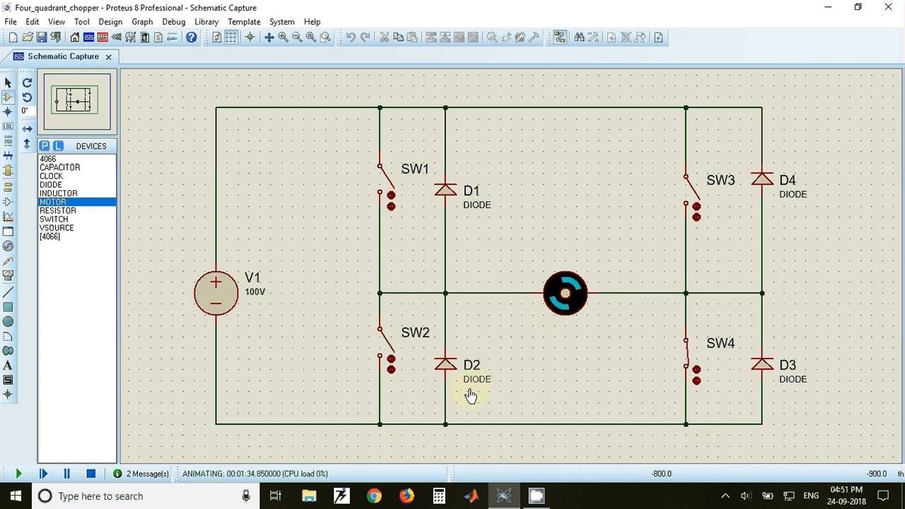
mouse_move(500, 405)
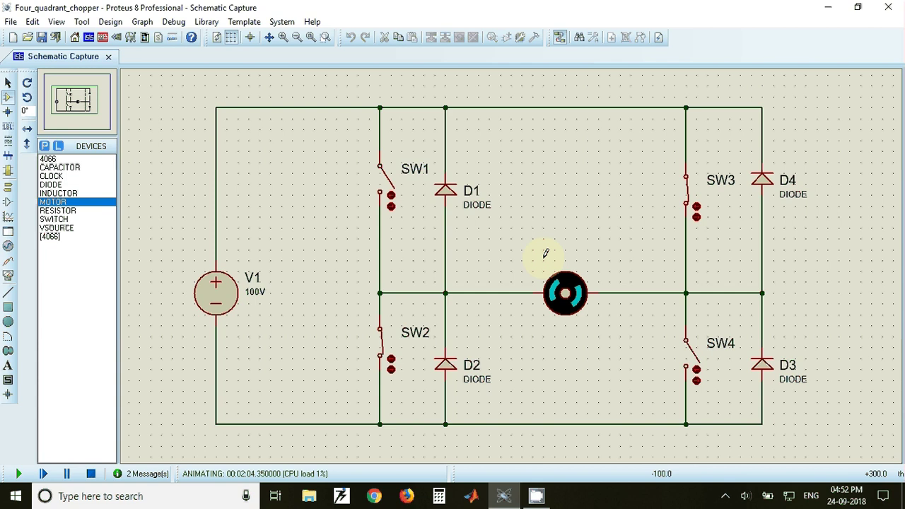
mouse_move(479, 195)
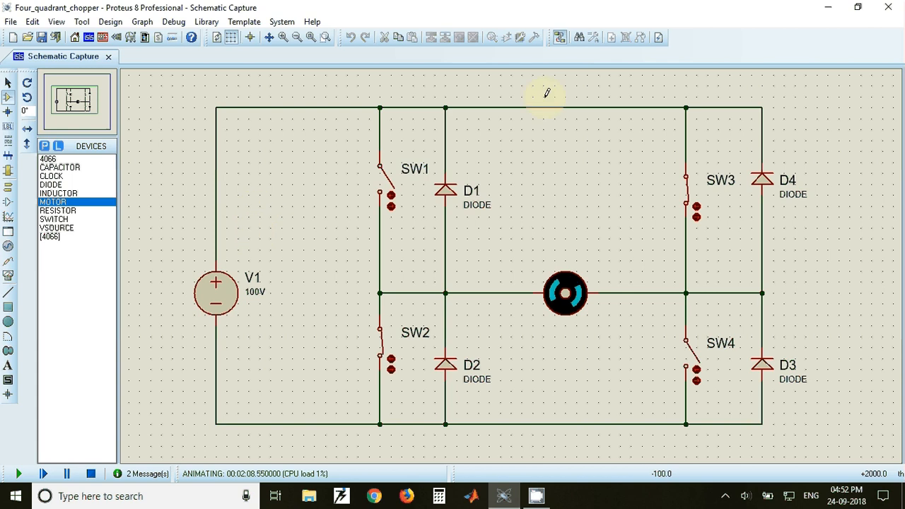
mouse_move(498, 284)
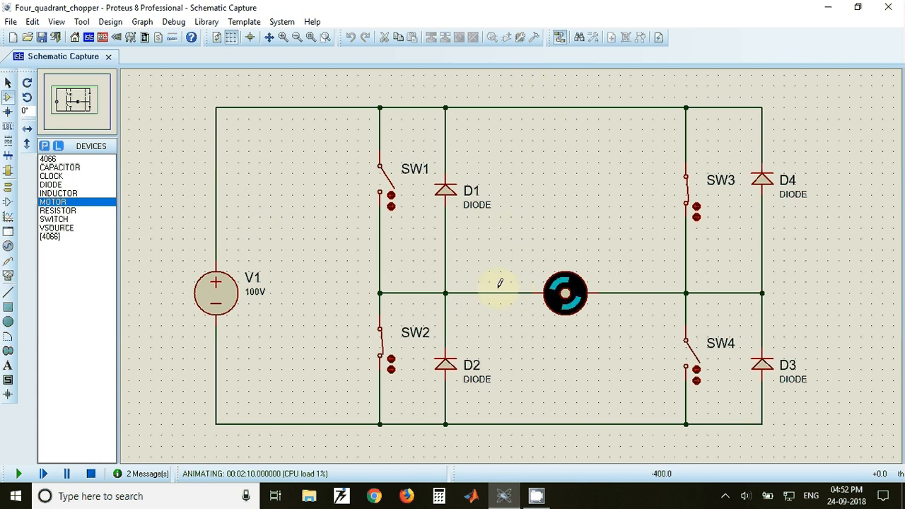
mouse_move(337, 390)
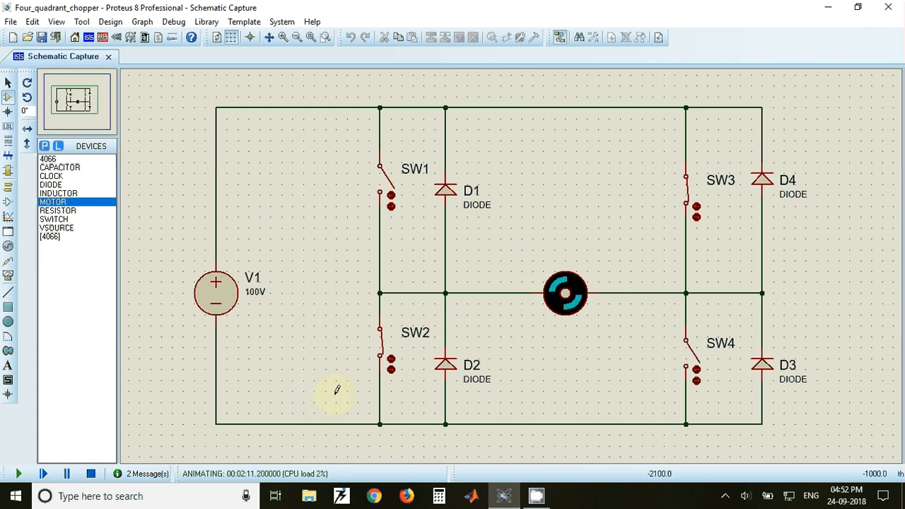
mouse_move(628, 251)
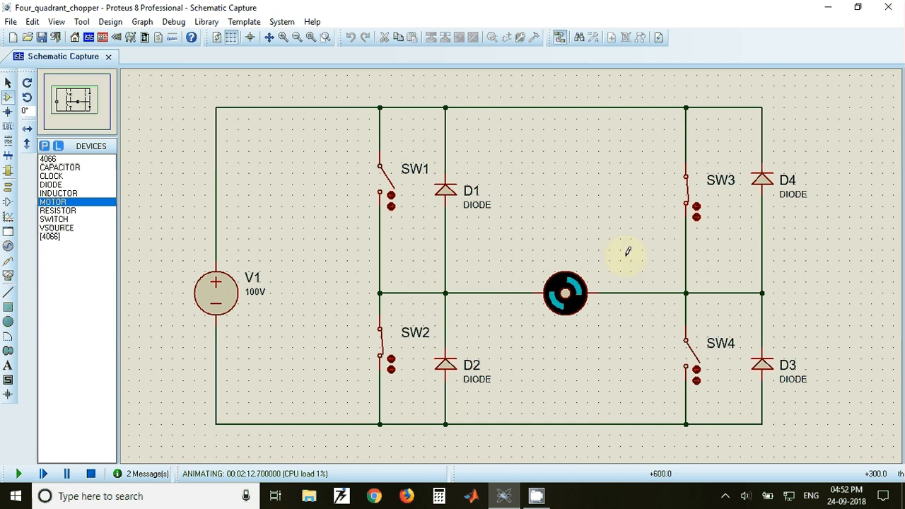